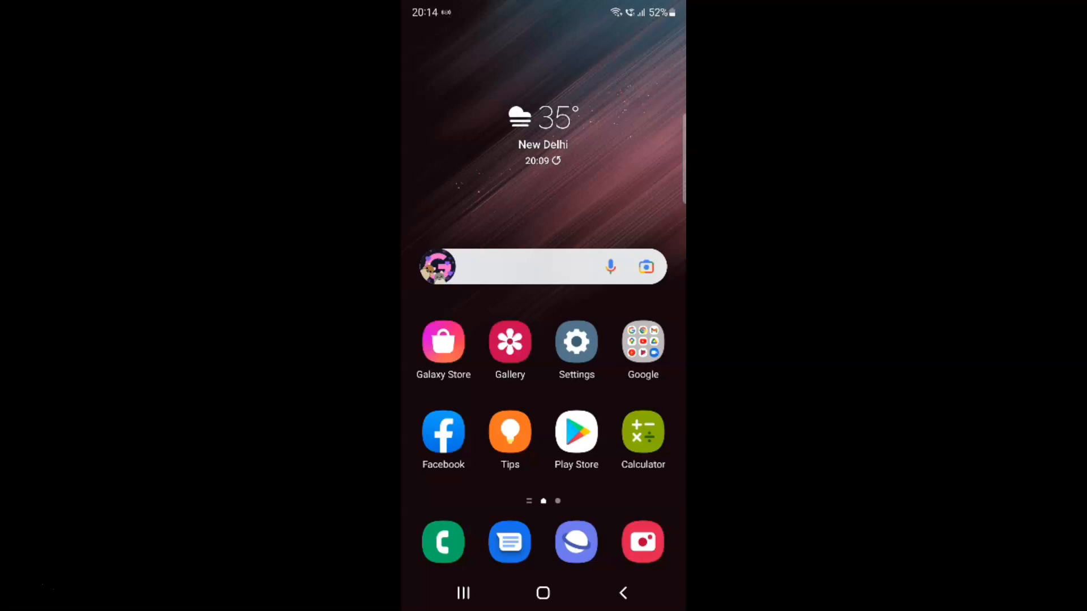
mouse_move(607, 193)
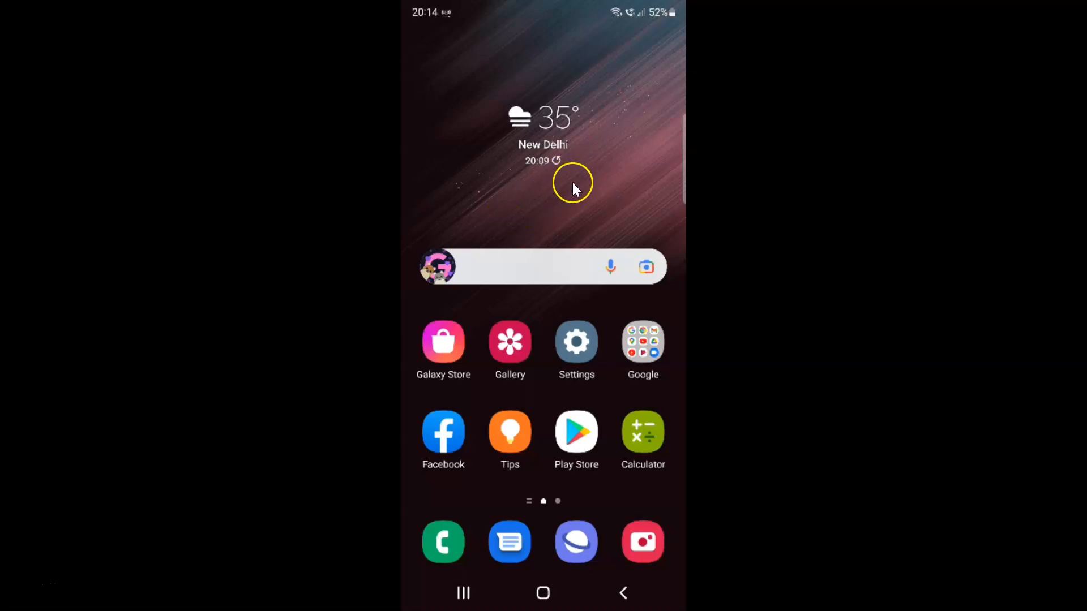
mouse_move(521, 192)
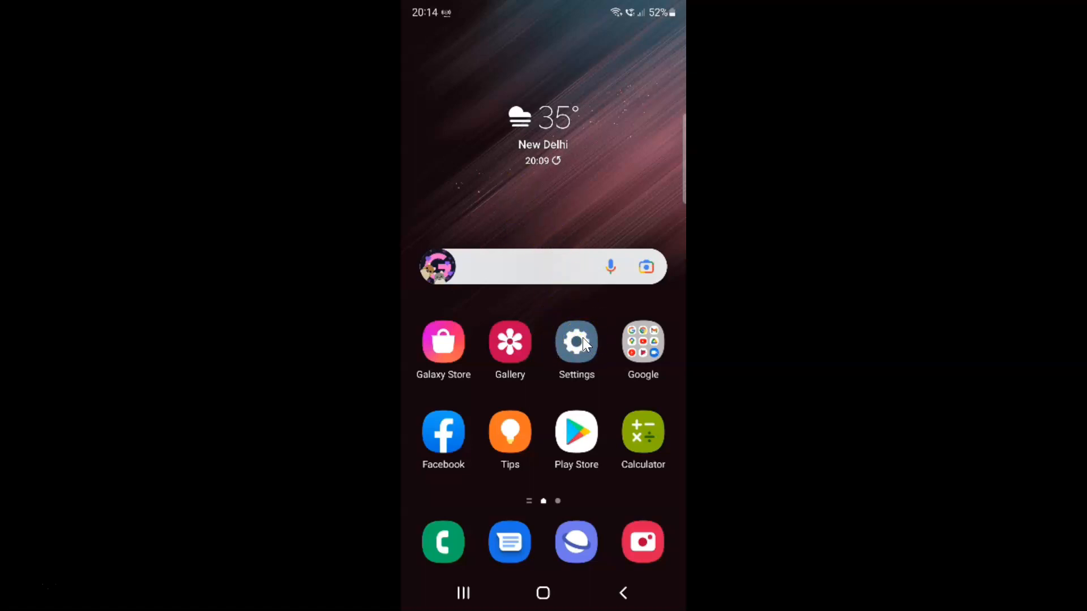
- Go from the home screen into Settings and then the Display settings page
left_click(576, 341)
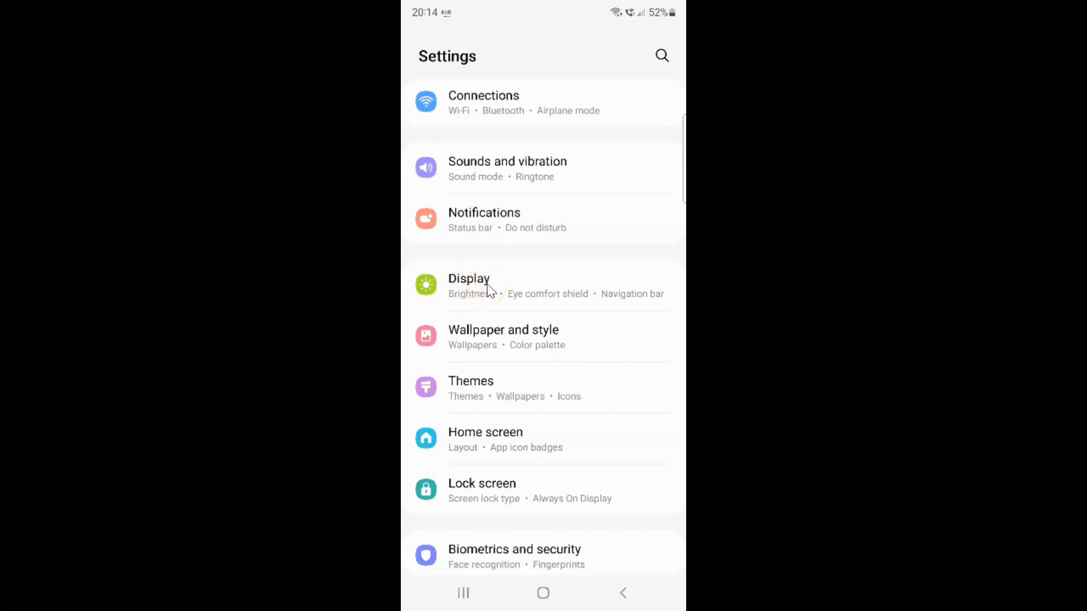
left_click(469, 284)
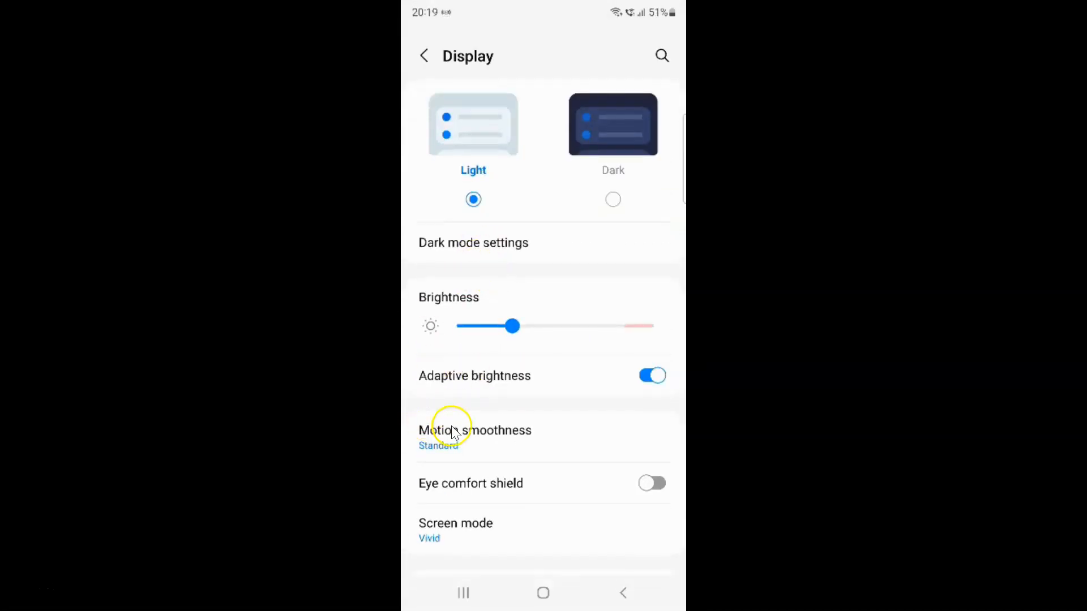
mouse_move(525, 441)
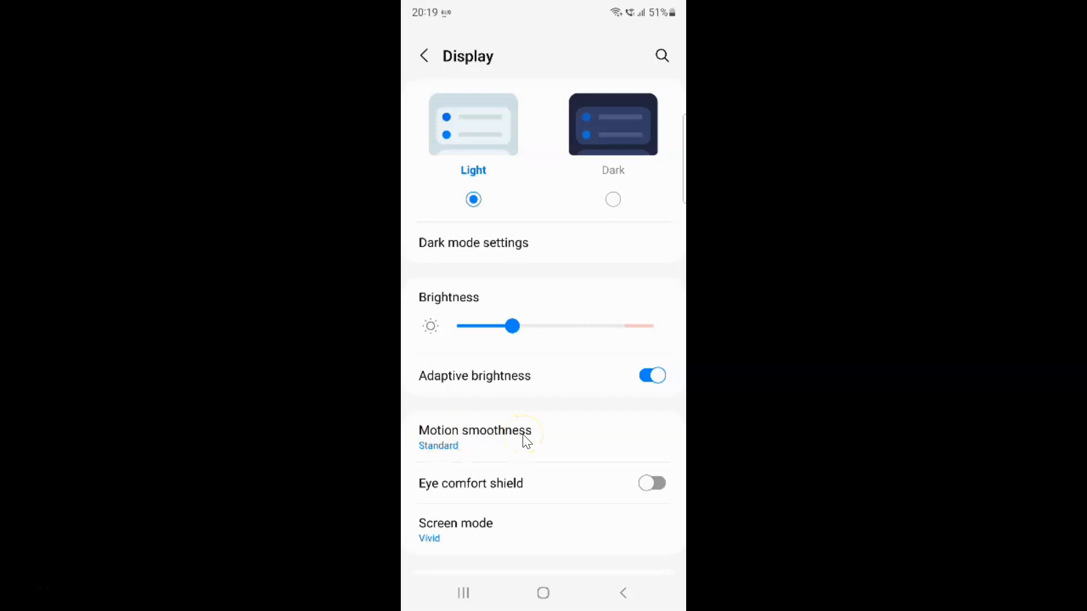
- Show the Motion smoothness refresh-rate options, currently on Standard
left_click(474, 437)
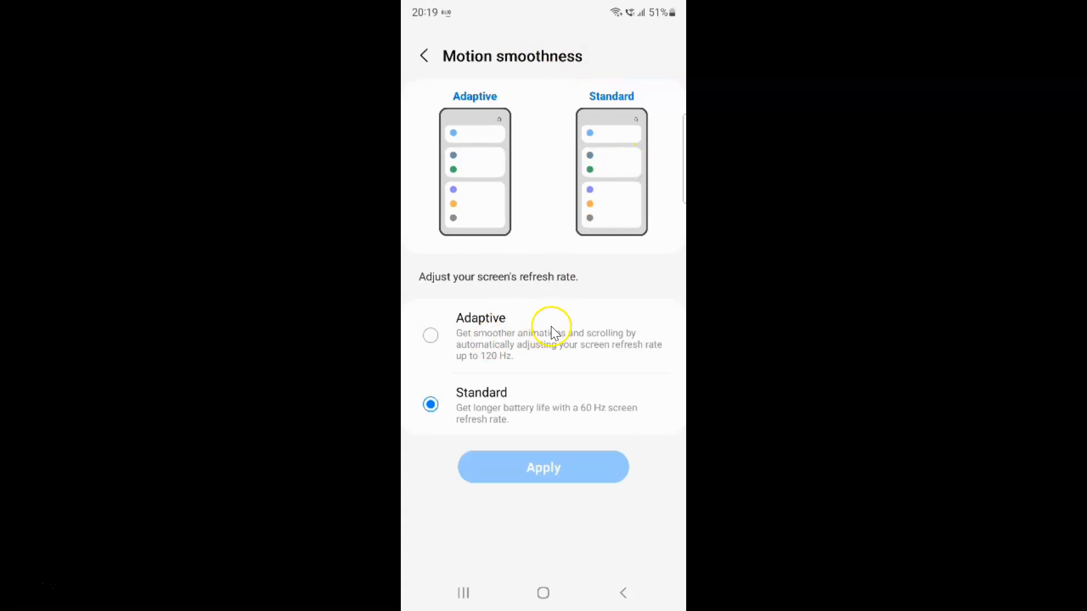
mouse_move(402, 276)
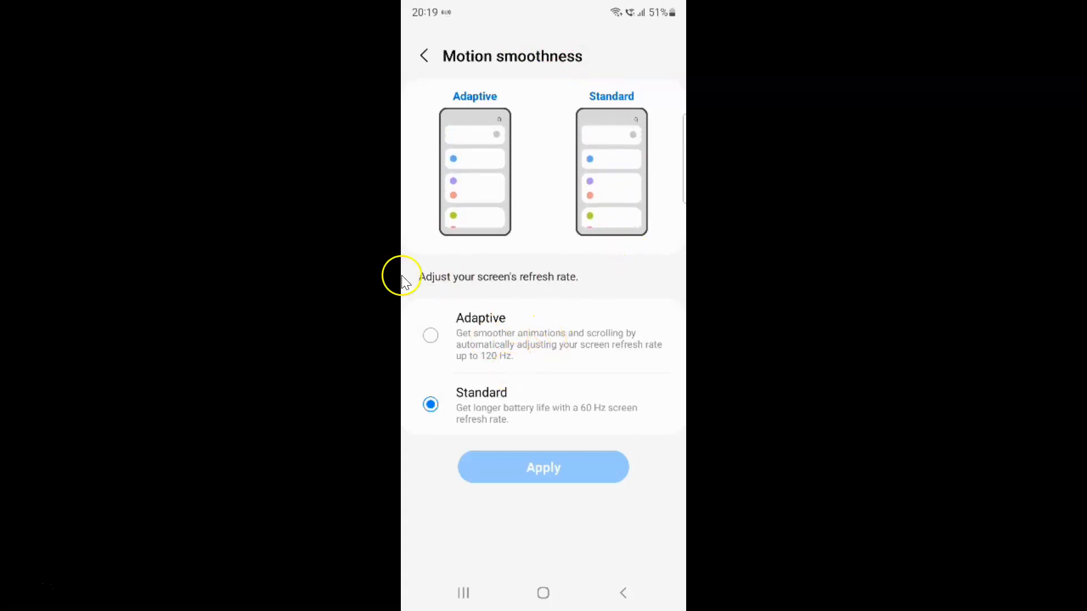
mouse_move(489, 284)
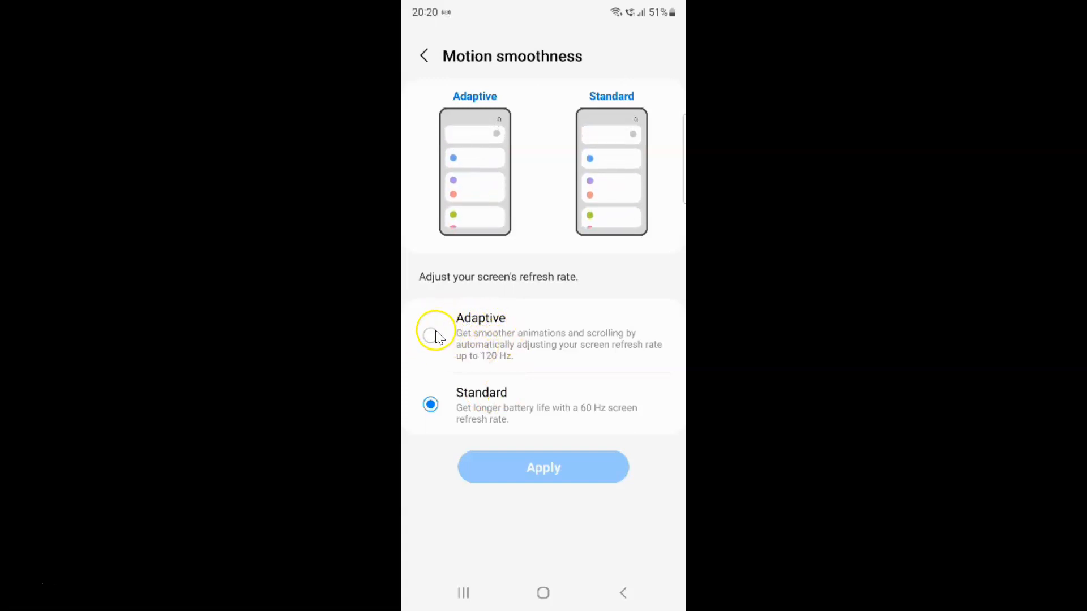
- Switch motion smoothness to Adaptive (up to 120 Hz) and apply it
left_click(430, 336)
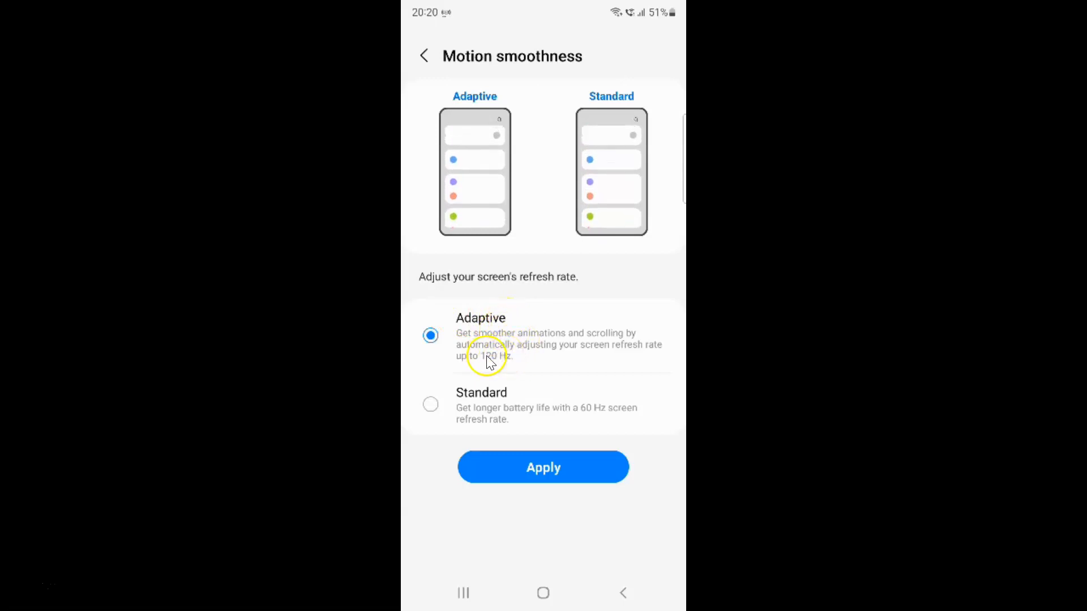
mouse_move(564, 340)
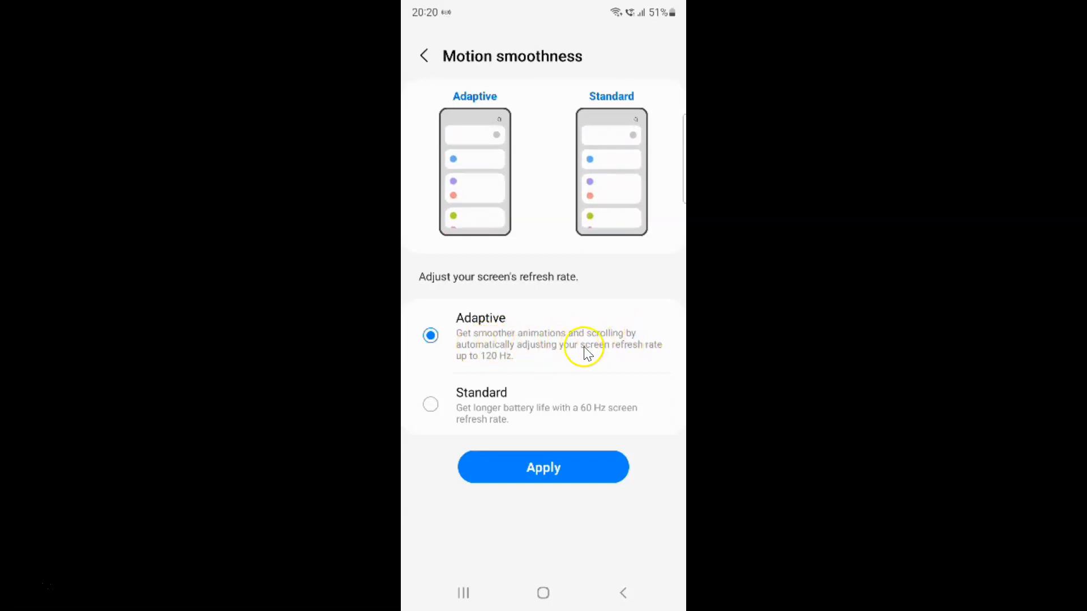
mouse_move(490, 366)
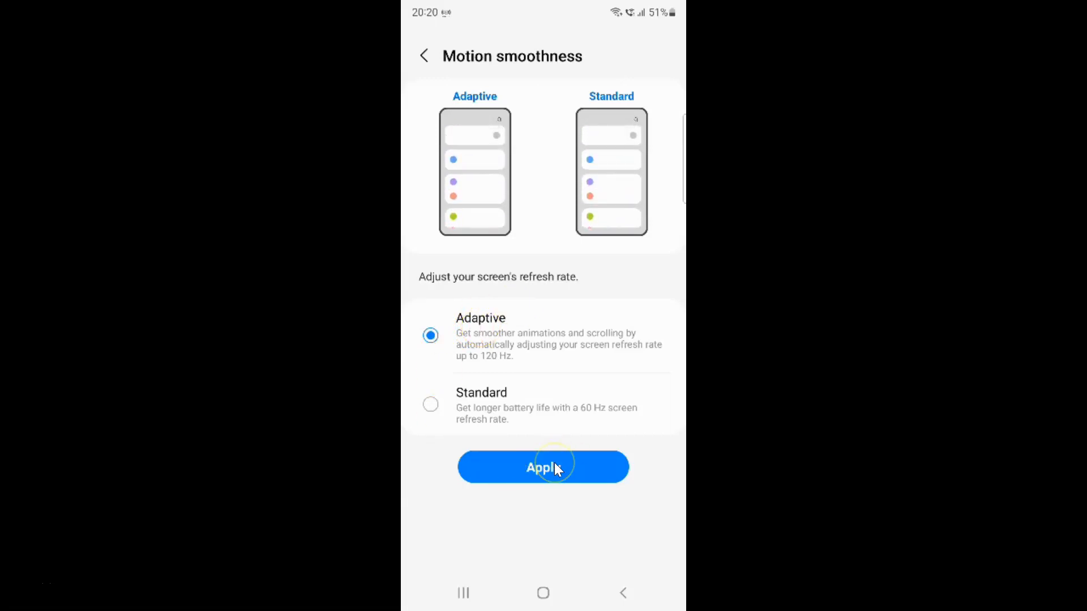
left_click(542, 467)
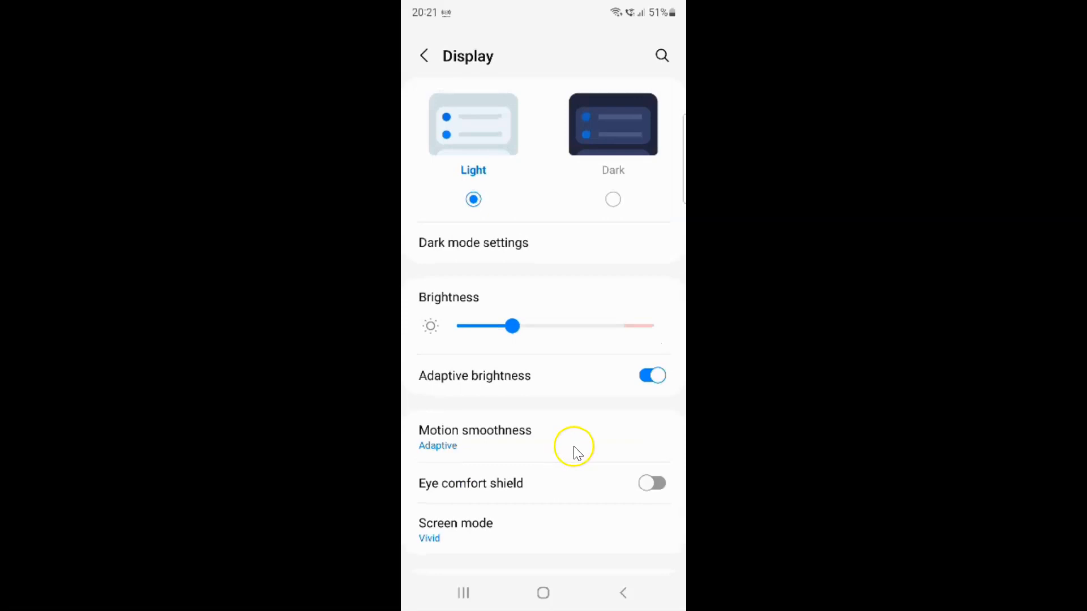
mouse_move(533, 430)
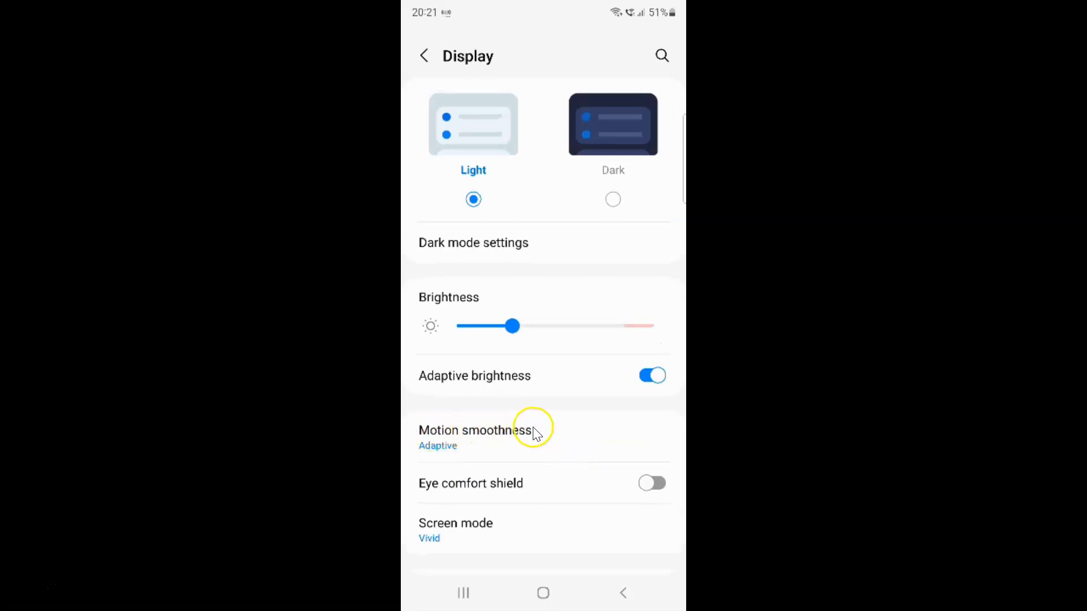
mouse_move(476, 450)
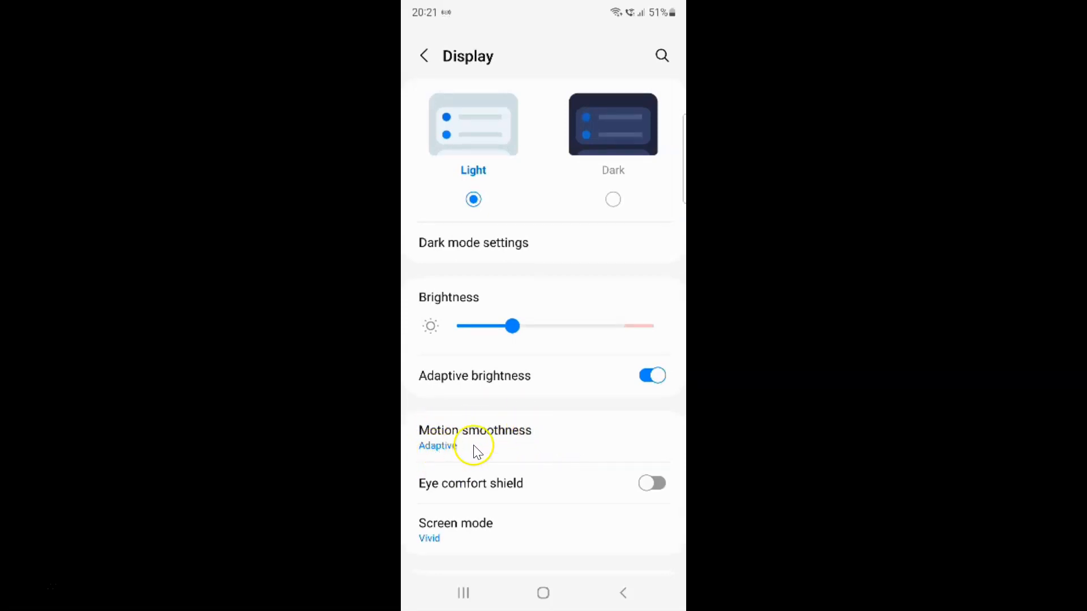
- Revisit Motion smoothness to confirm Adaptive is selected, then leave the page
left_click(475, 437)
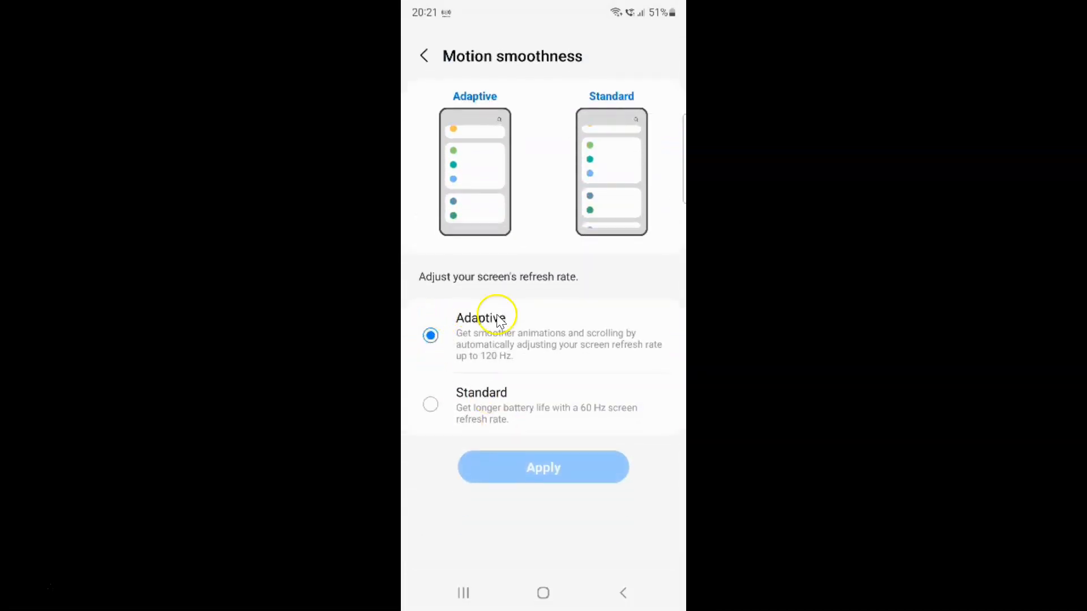
mouse_move(589, 332)
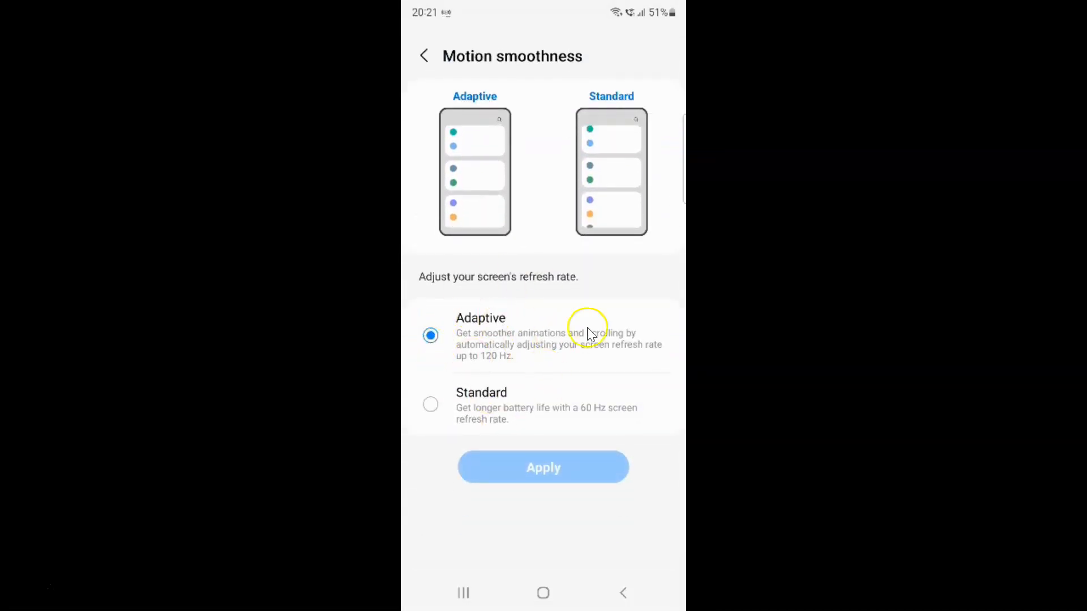
left_click(423, 56)
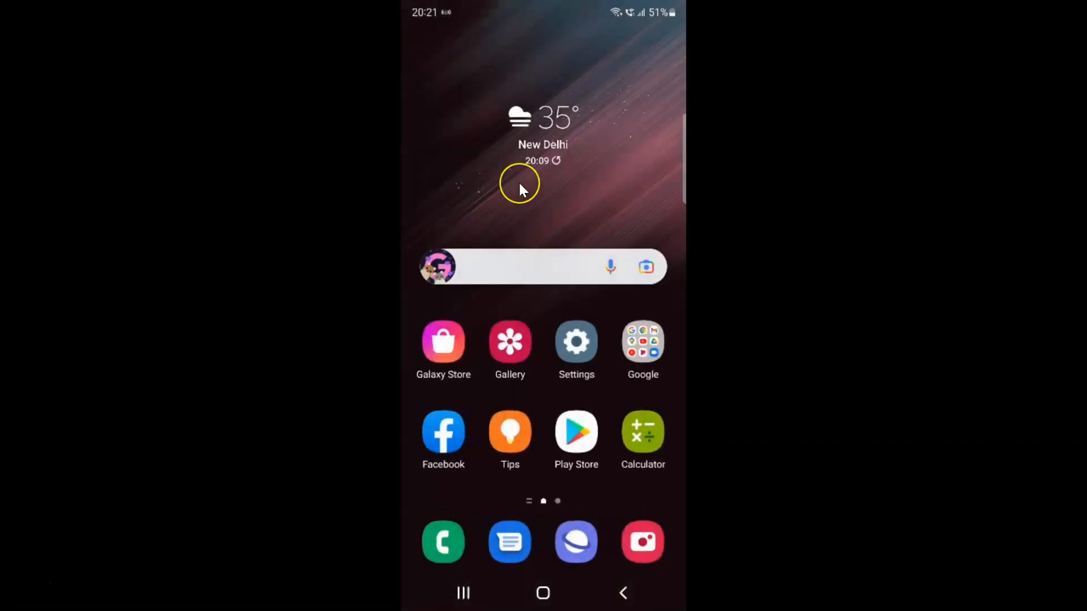
mouse_move(521, 191)
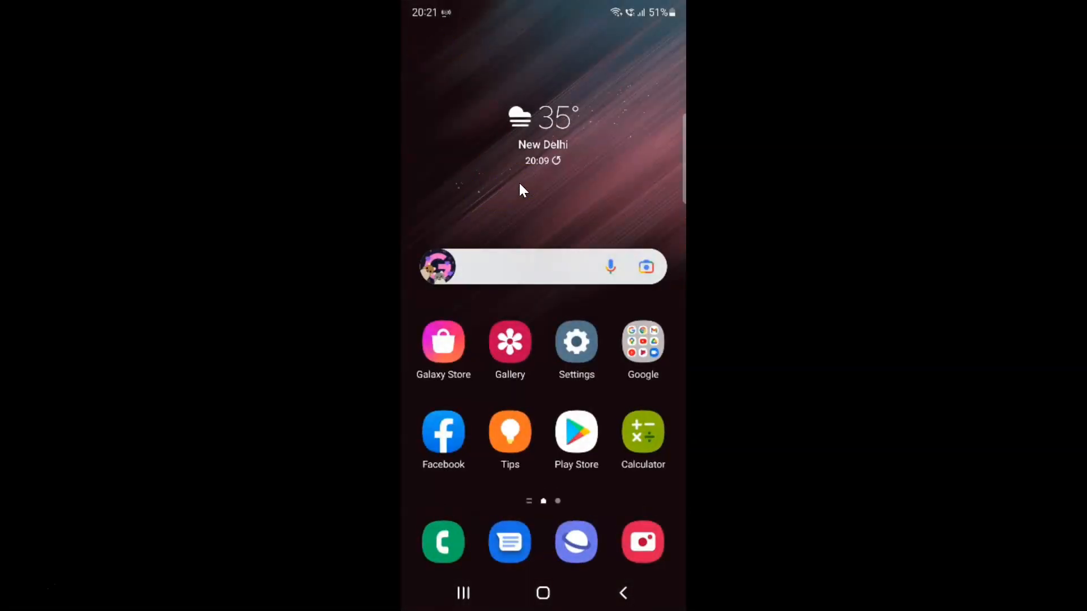